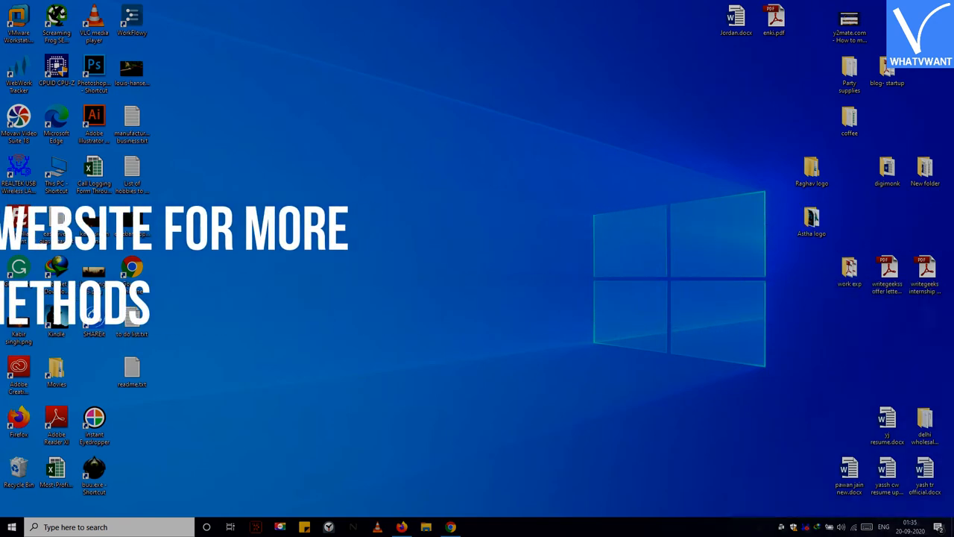
- Launch Google Chrome from the taskbar to a fresh tab on the Google start page
{"action": "left_click", "coordinate": [450, 528]}
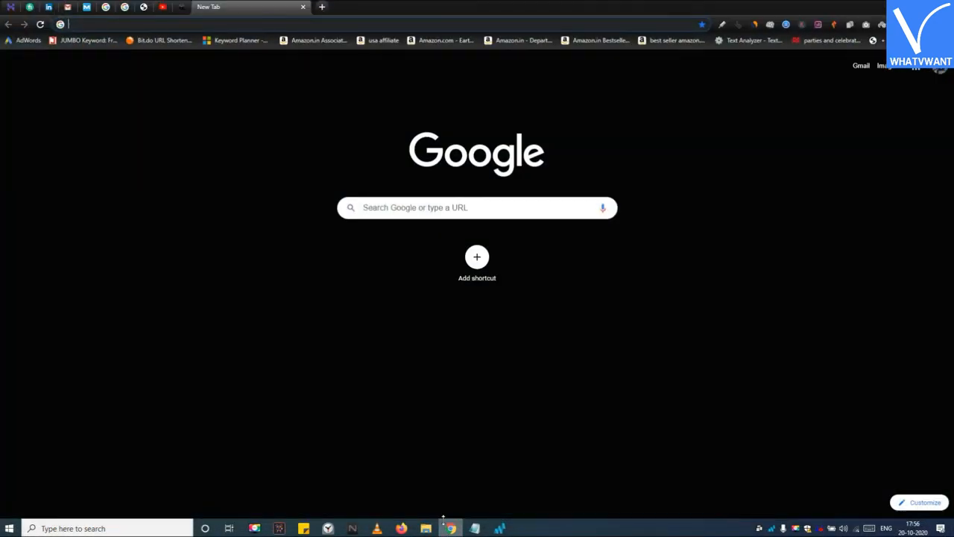
{"action": "mouse_move", "coordinate": [365, 432]}
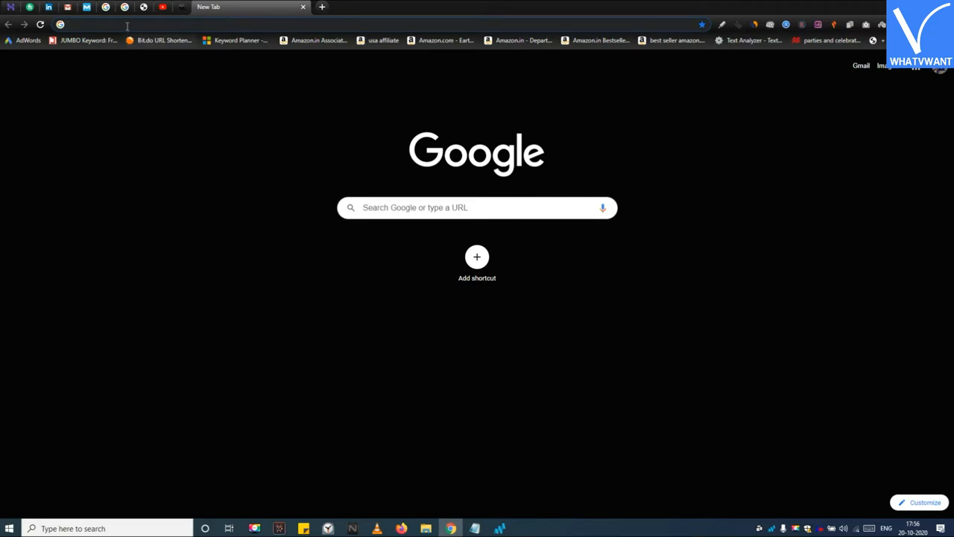
- Go to digisigner.com and sign in with the Google account, reaching the Documents list
{"action": "left_click", "coordinate": [127, 24]}
{"action": "type", "text": "DIG"}
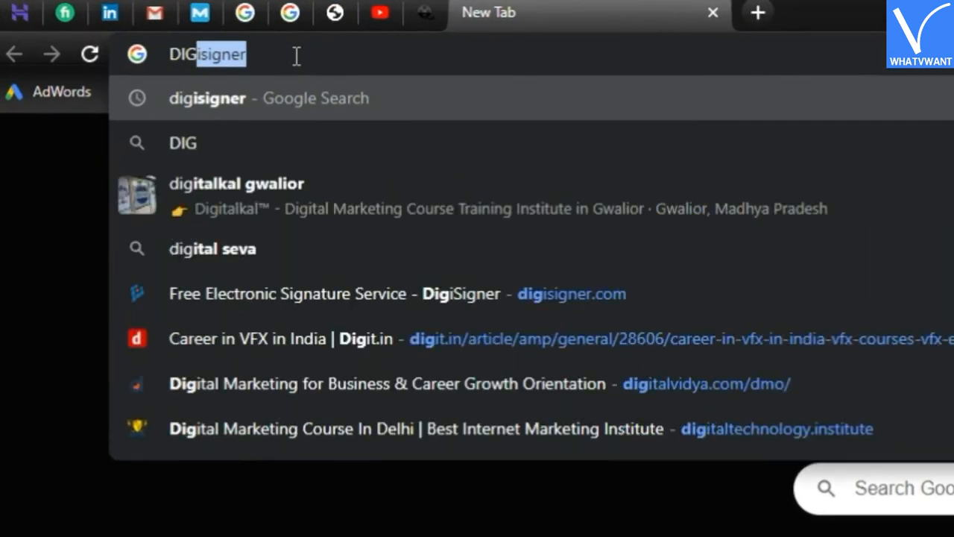
{"action": "type", "text": "IS"}
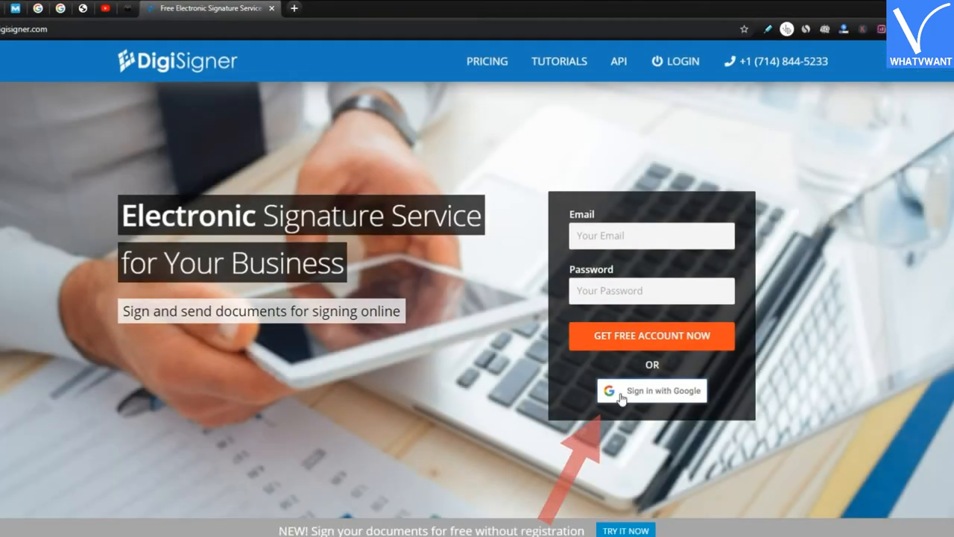
{"action": "left_click", "coordinate": [652, 391]}
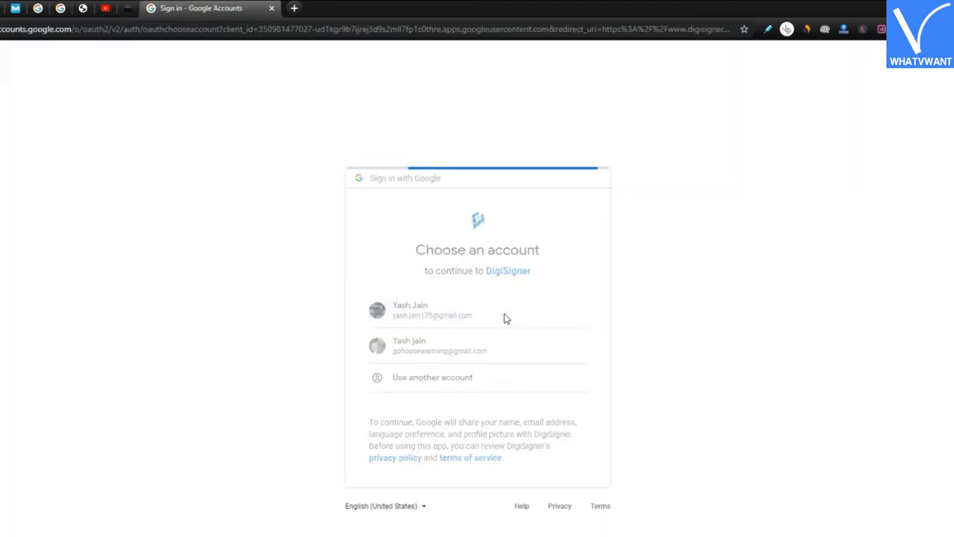
{"action": "left_click", "coordinate": [432, 308]}
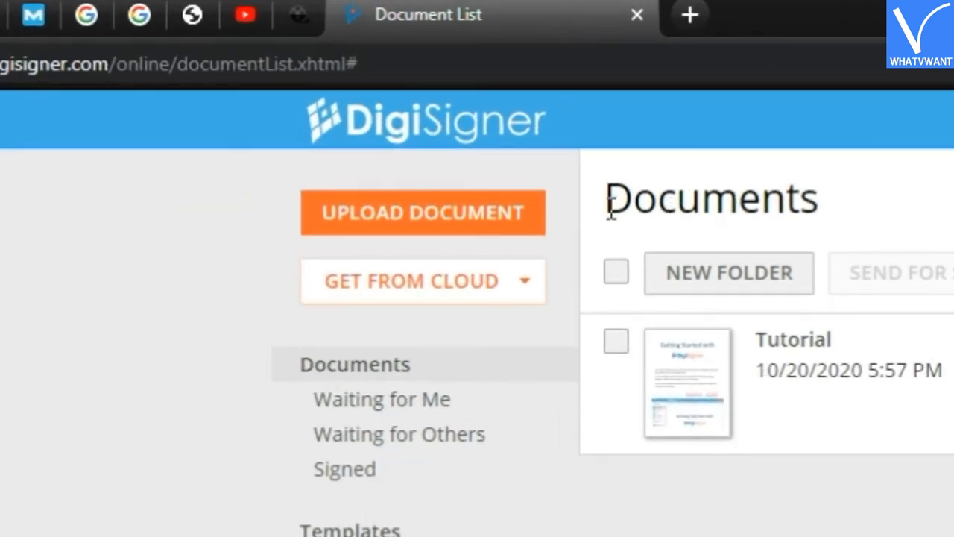
- Upload the Receipt document and open it in the signing editor
{"action": "left_click", "coordinate": [422, 212]}
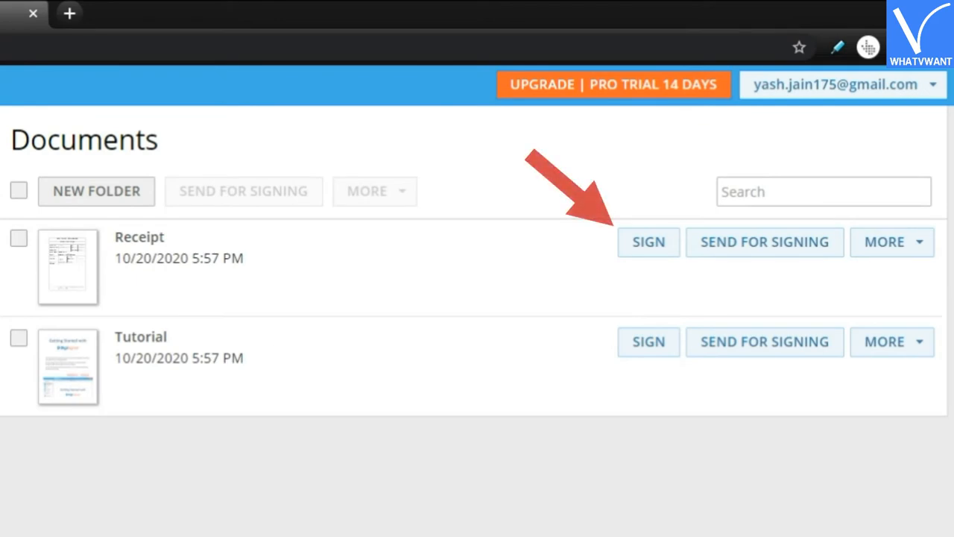
{"action": "left_click", "coordinate": [647, 242]}
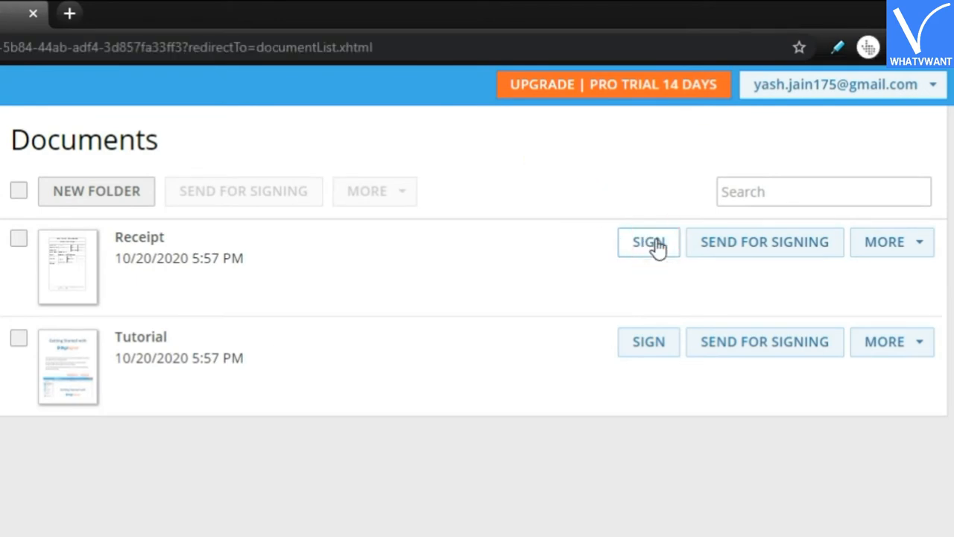
{"action": "left_click", "coordinate": [647, 241]}
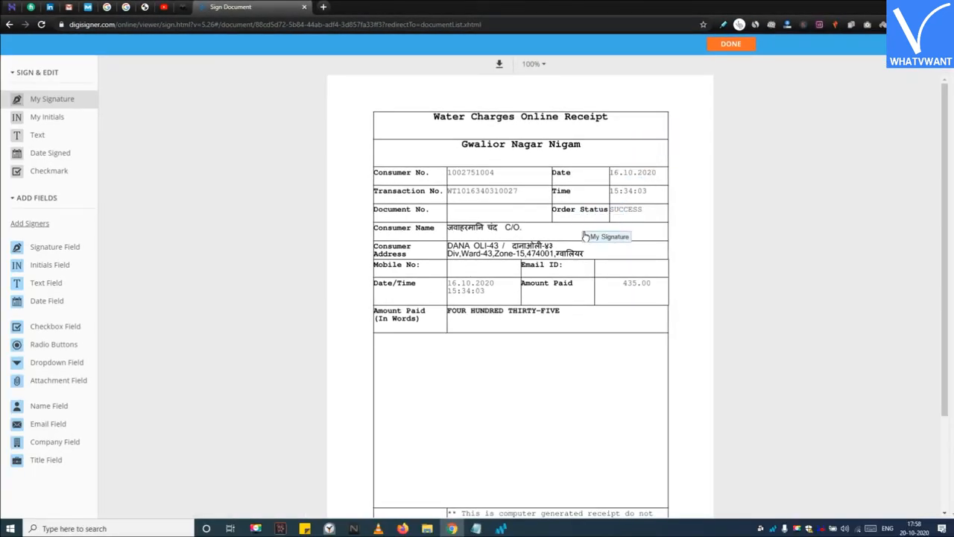
- Drag My Signature onto the receipt below the table, bringing up the signature dialog
{"action": "left_click_drag", "start_coordinate": [609, 236], "coordinate": [596, 340]}
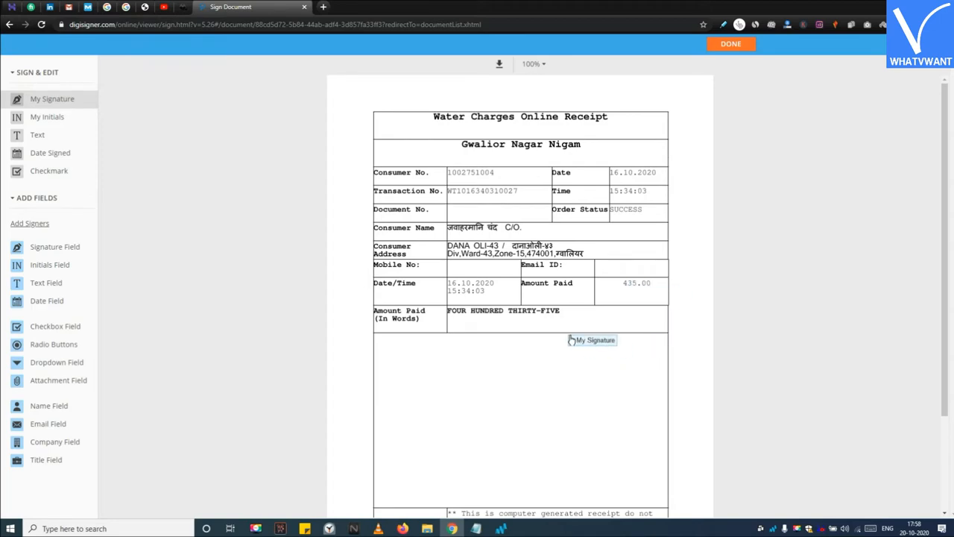
{"action": "left_click_drag", "start_coordinate": [592, 340], "coordinate": [632, 444]}
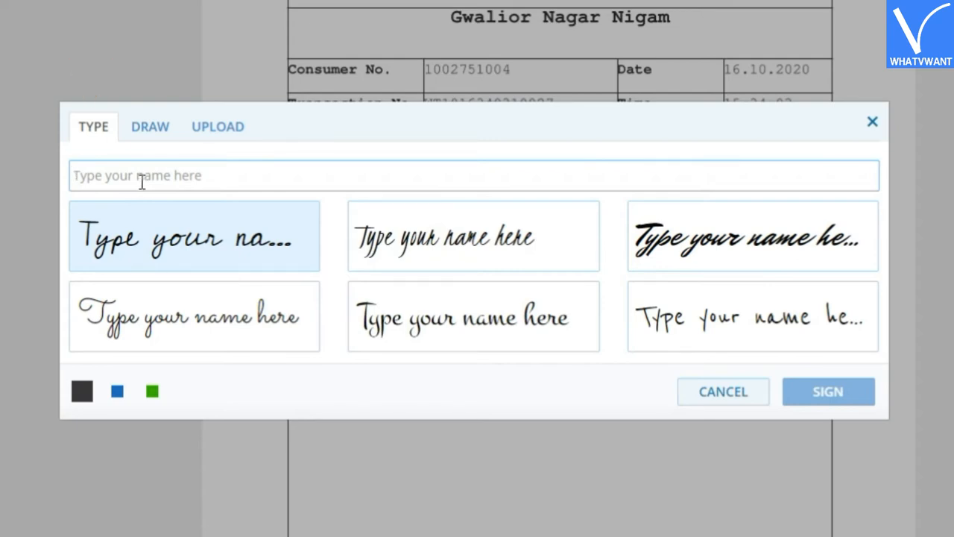
- Enter the name 'yash' and preview it in two typed handwriting styles
{"action": "type", "text": "ya"}
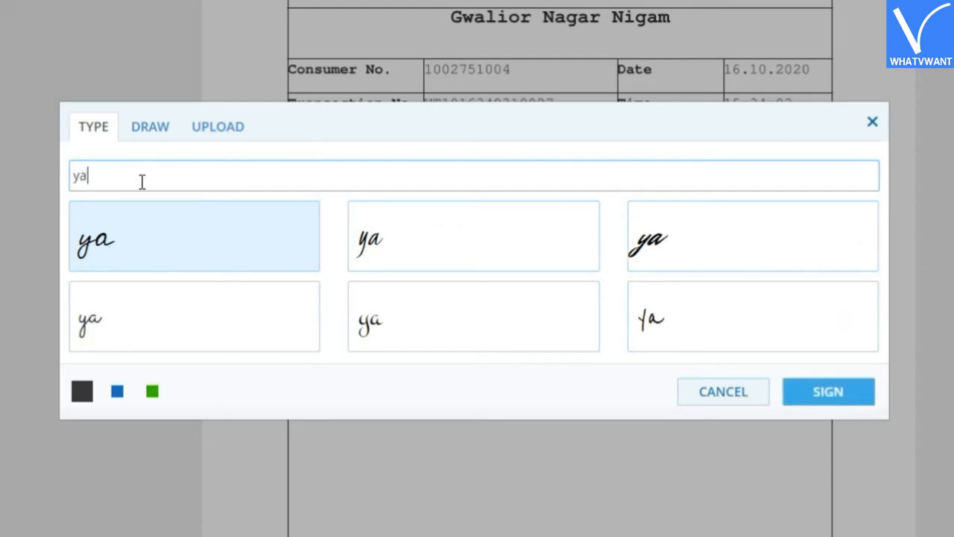
{"action": "type", "text": "sh"}
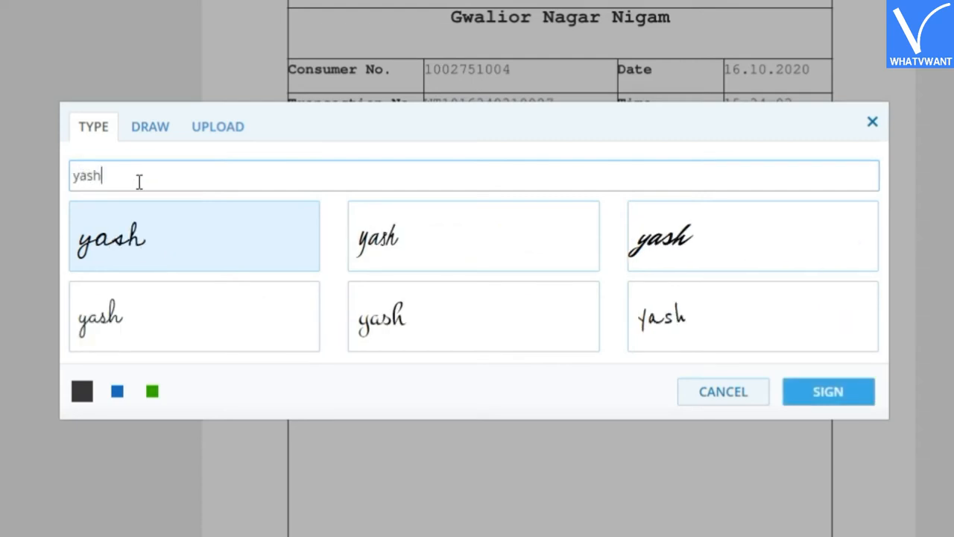
{"action": "mouse_move", "coordinate": [170, 276]}
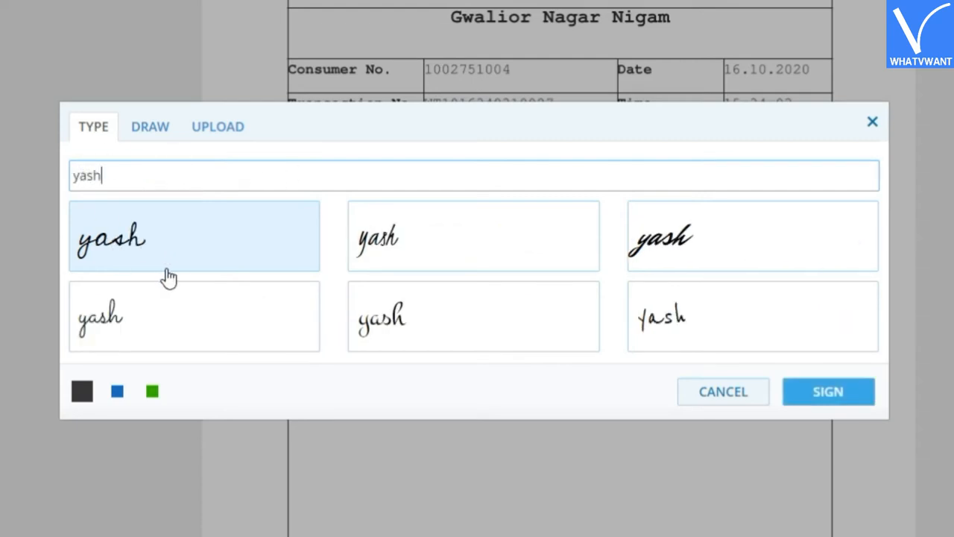
{"action": "left_click", "coordinate": [751, 316]}
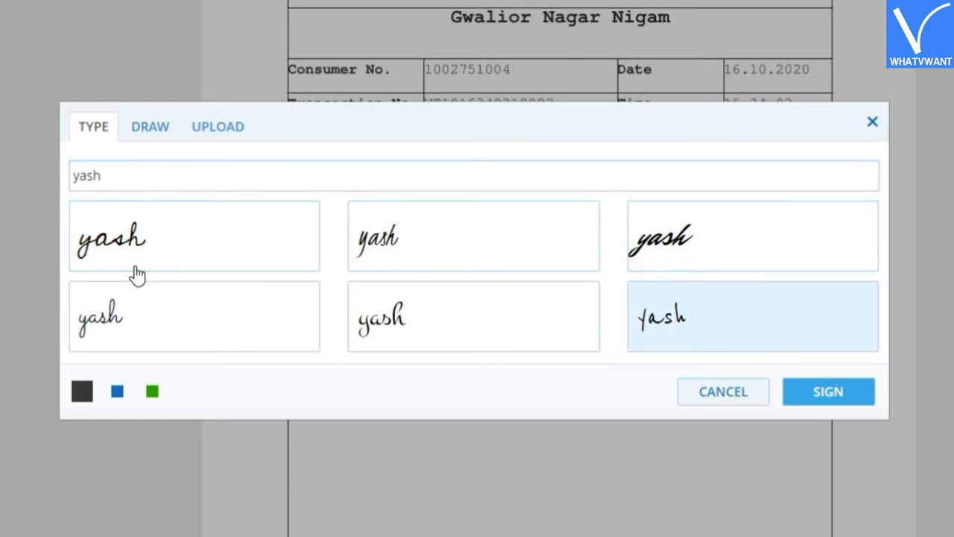
{"action": "left_click", "coordinate": [149, 125]}
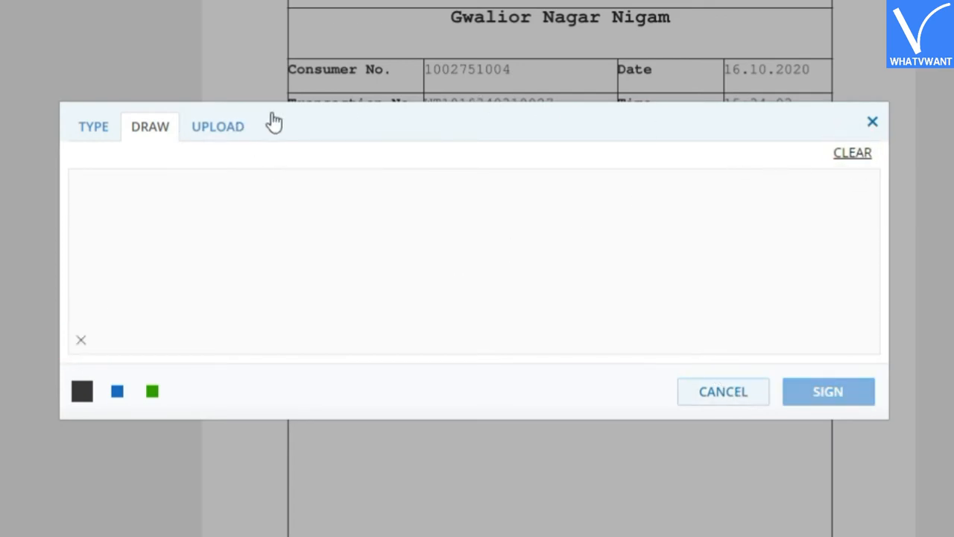
- Switch to the Upload option and start browsing for a signature image file
{"action": "left_click", "coordinate": [218, 125]}
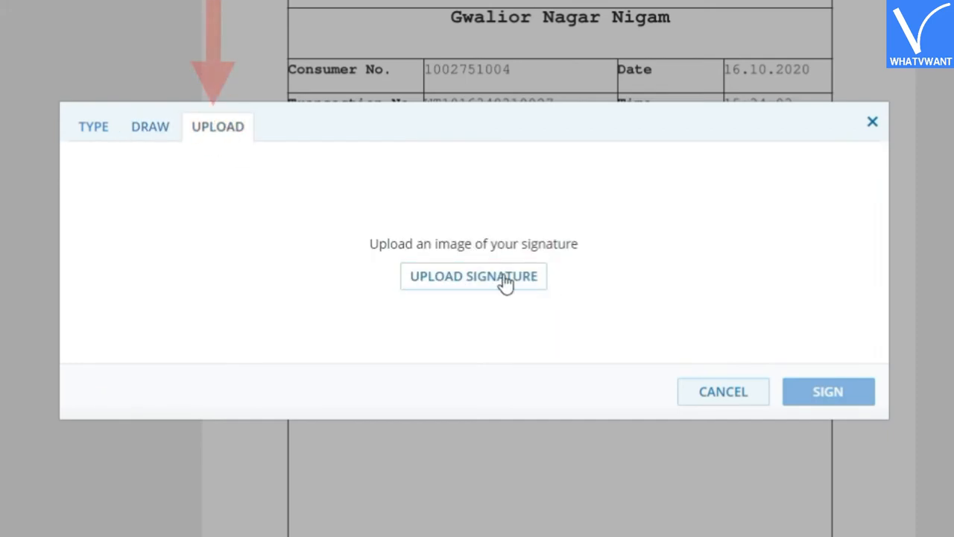
{"action": "mouse_move", "coordinate": [468, 284]}
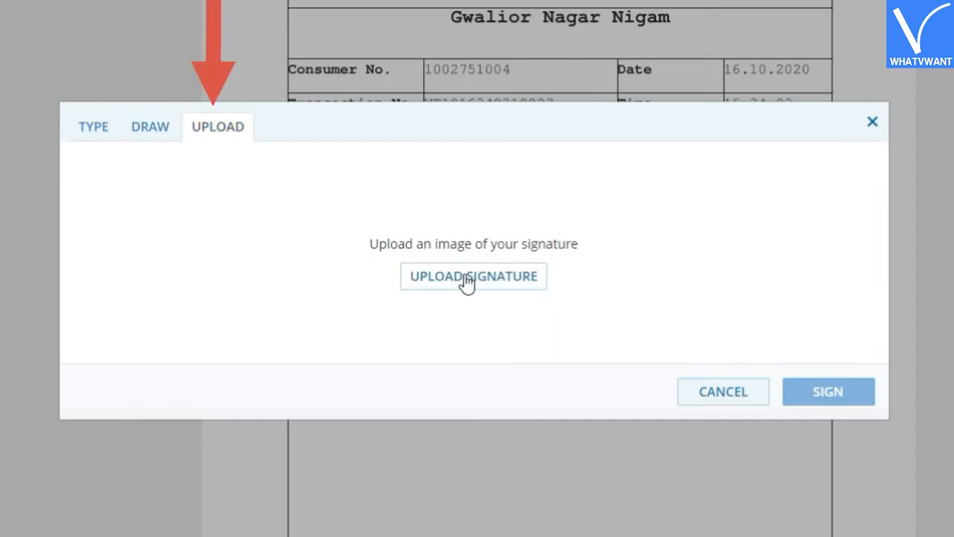
{"action": "left_click", "coordinate": [474, 276]}
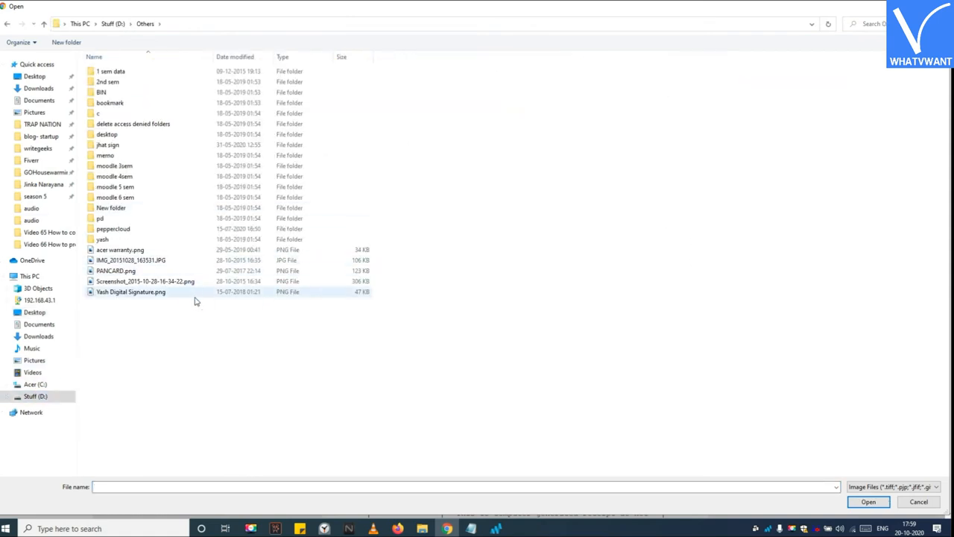
- Choose the handwritten signature PNG and apply it onto the receipt below the table
{"action": "left_click", "coordinate": [867, 501]}
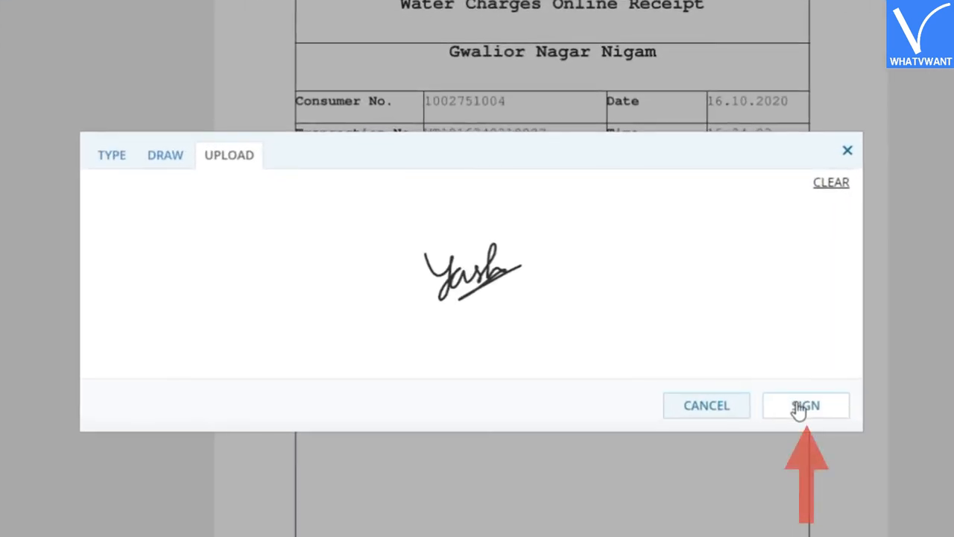
{"action": "left_click", "coordinate": [805, 405]}
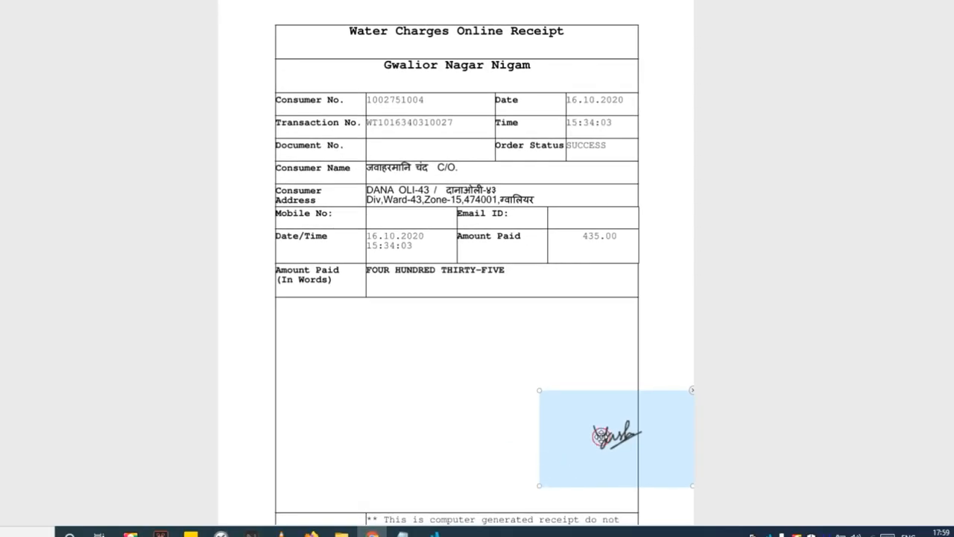
- Shift the signature left so it sits fully within the page at the bottom right
{"action": "left_click_drag", "start_coordinate": [614, 439], "coordinate": [559, 462]}
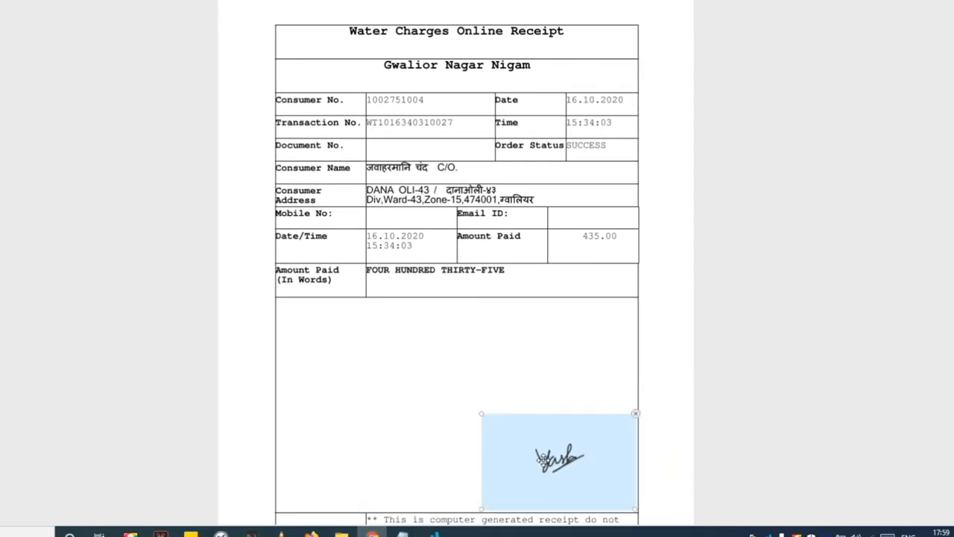
{"action": "scroll", "scroll_direction": "down", "scroll_amount": 3}
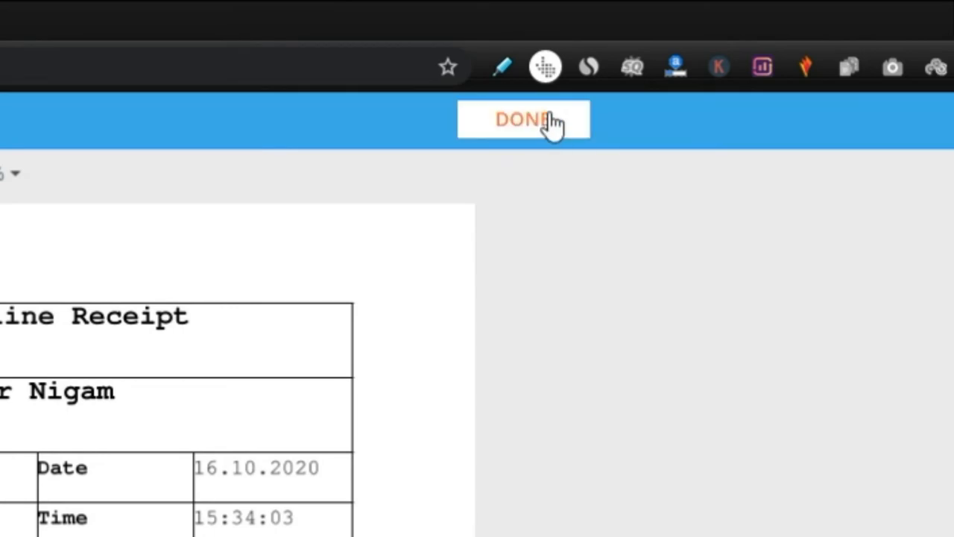
- Confirm Done to save the signed receipt and return to the documents list
{"action": "left_click", "coordinate": [524, 119]}
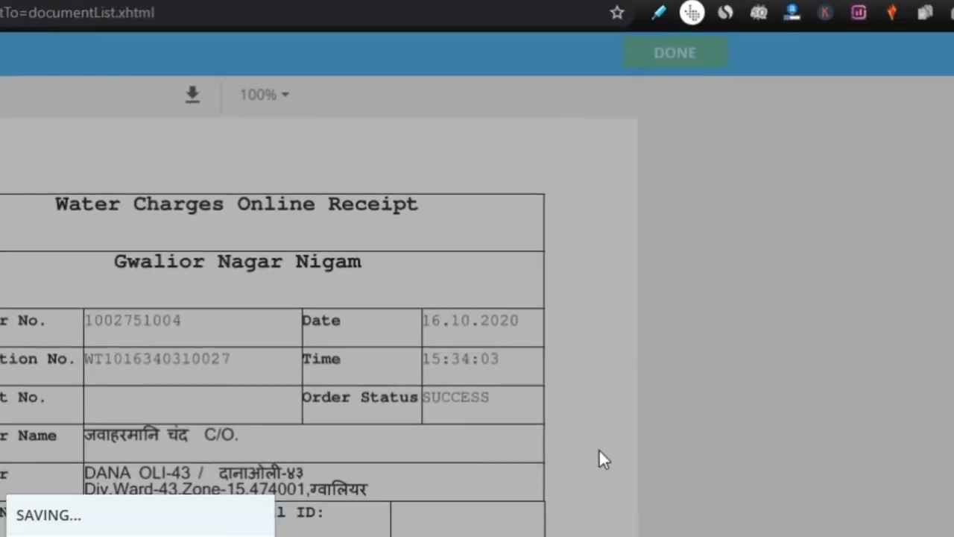
{"action": "left_click", "coordinate": [674, 52]}
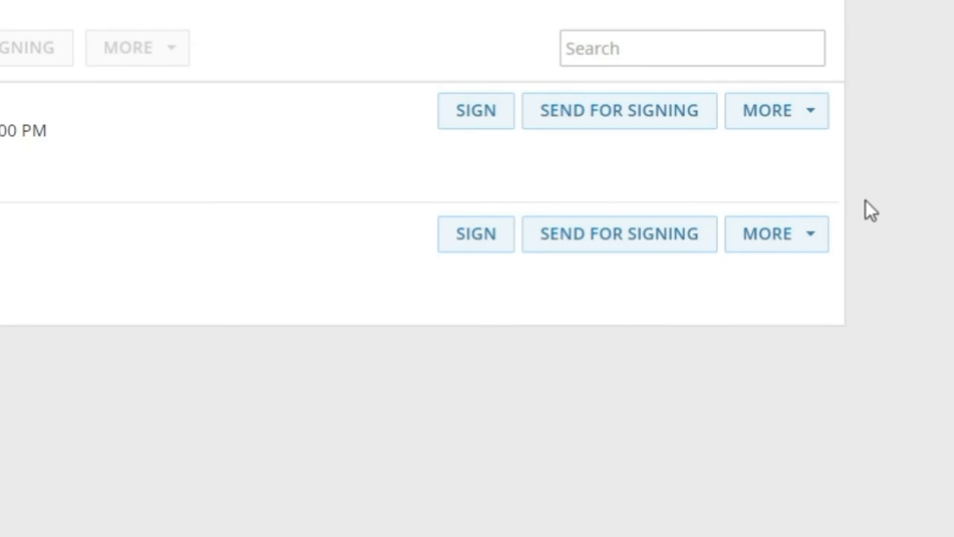
- Download the signed Receipt.pdf and scroll to its bottom to see the handwritten signature
{"action": "left_click", "coordinate": [775, 110]}
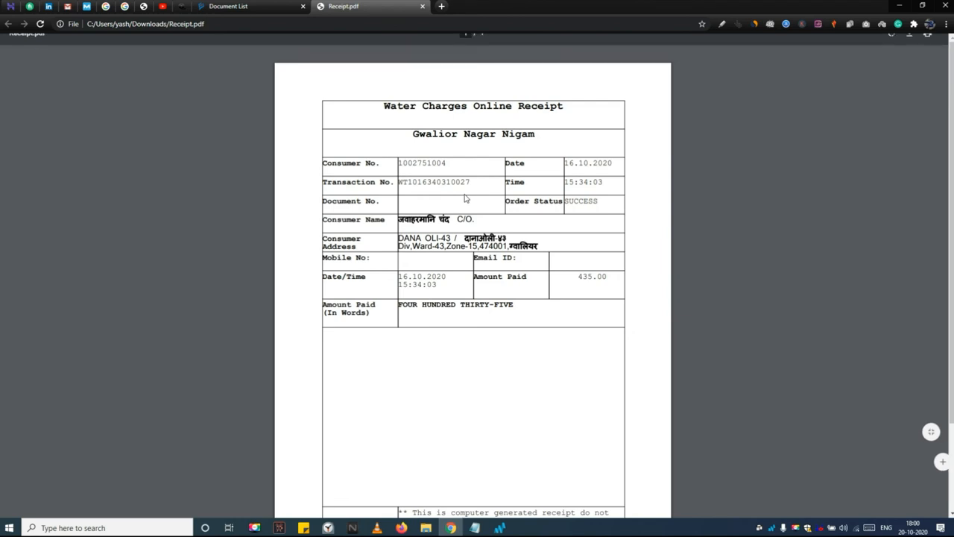
{"action": "scroll", "scroll_direction": "down", "scroll_amount": 3}
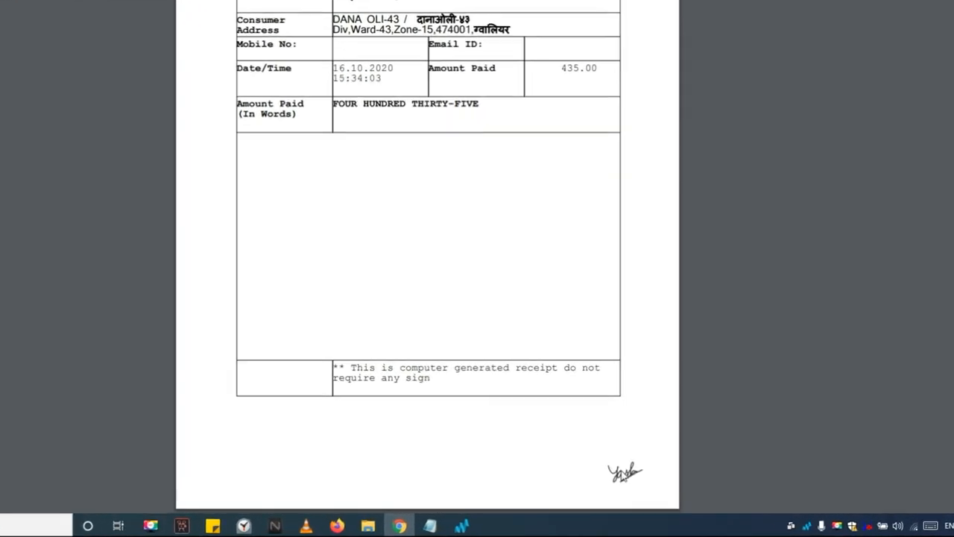